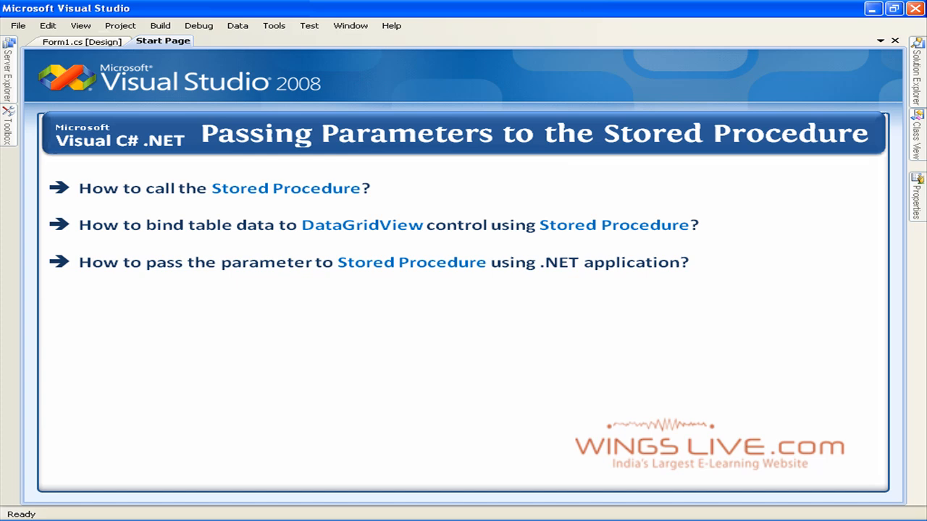
# - Show the Form1 designer with its picture, button, item dropdown and grid
pyautogui.click(83, 42)
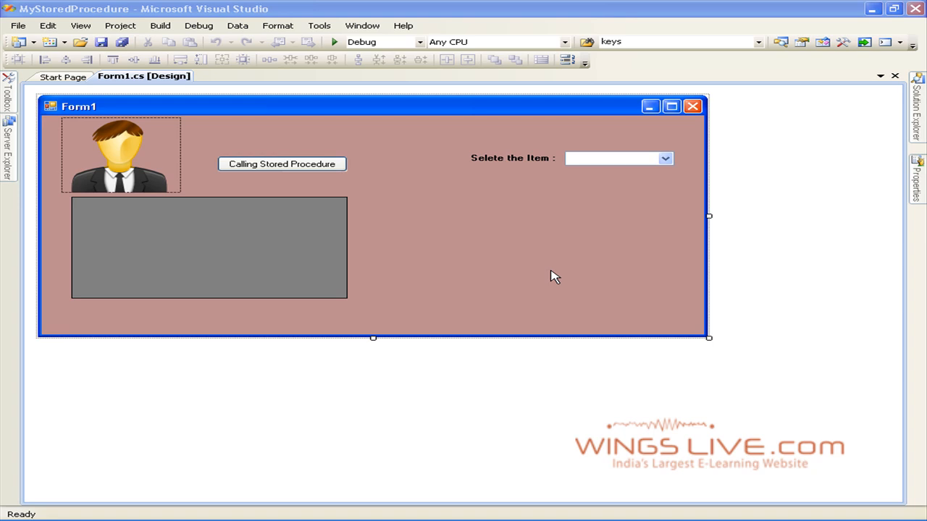
pyautogui.click(611, 157)
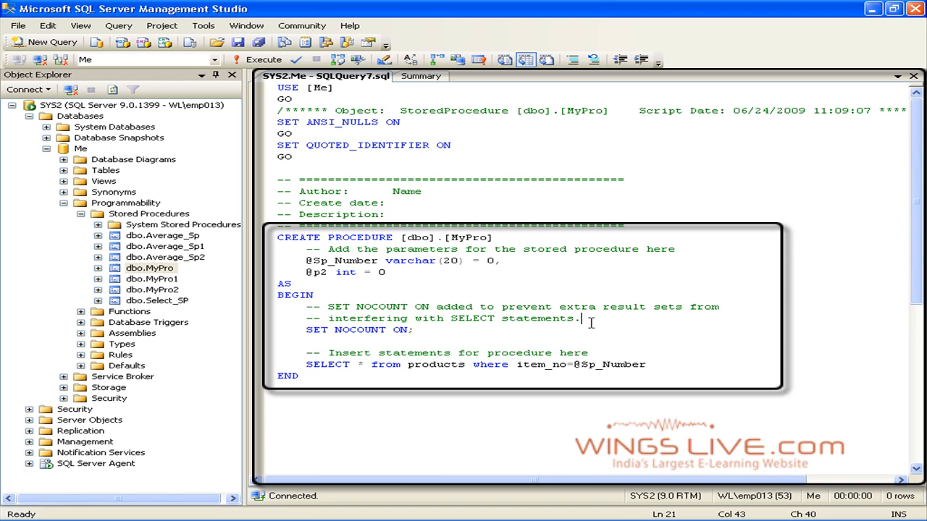
pyautogui.doubleClick(470, 237)
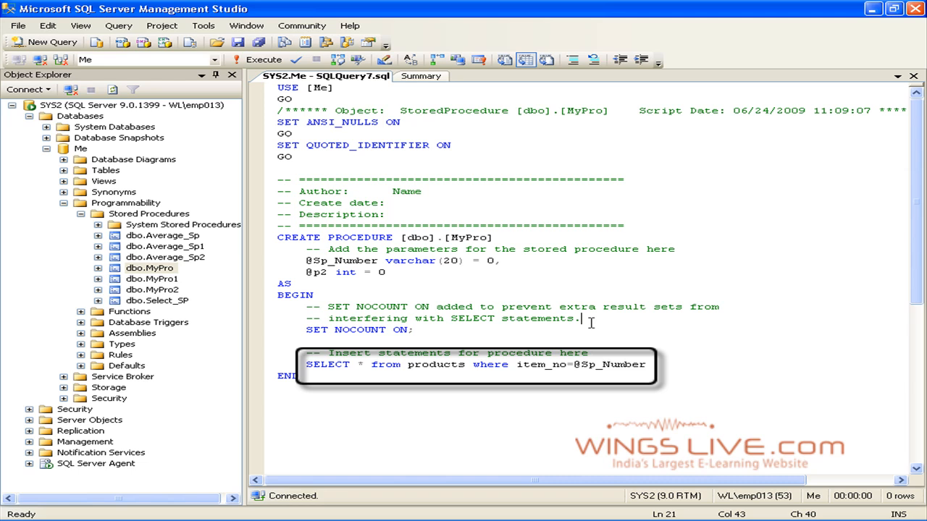
pyautogui.doubleClick(608, 364)
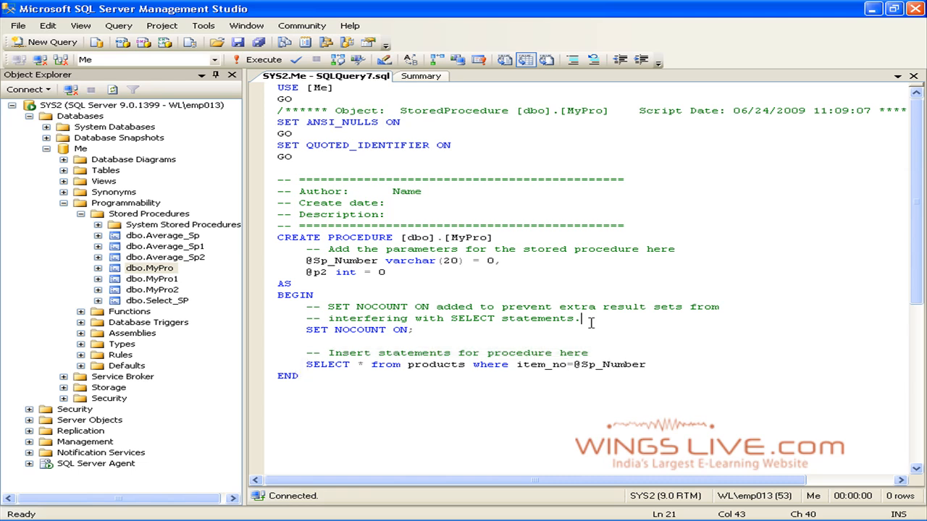
pyautogui.click(166, 510)
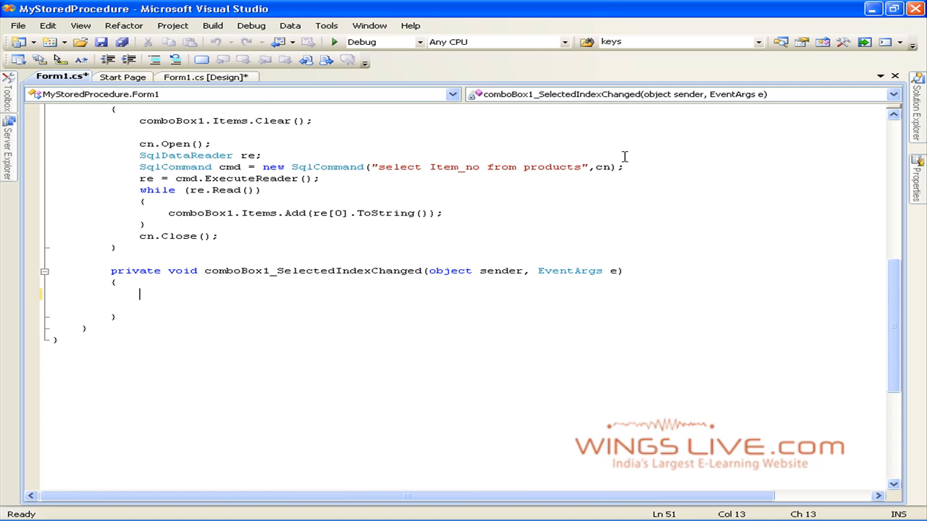
pyautogui.moveTo(154, 295)
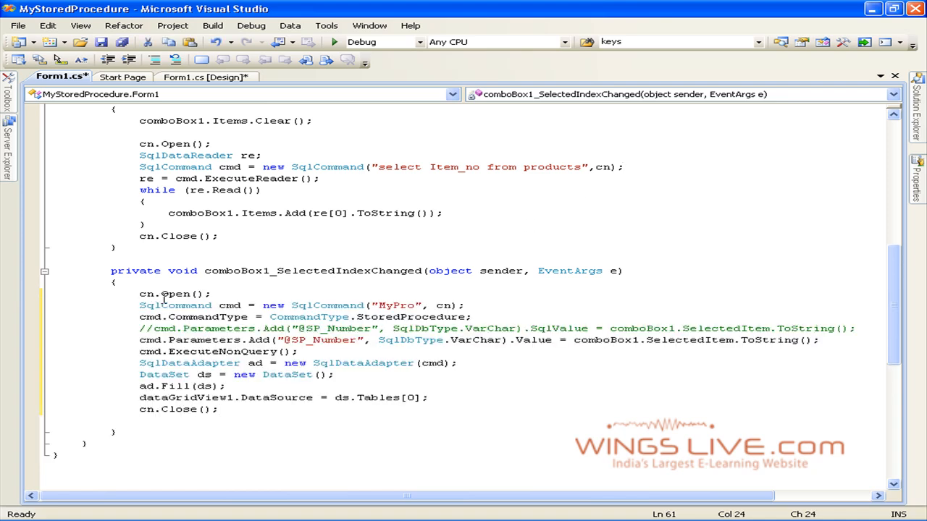
# - Scroll through the MyPro handler code and build the solution successfully
pyautogui.scroll(-3)
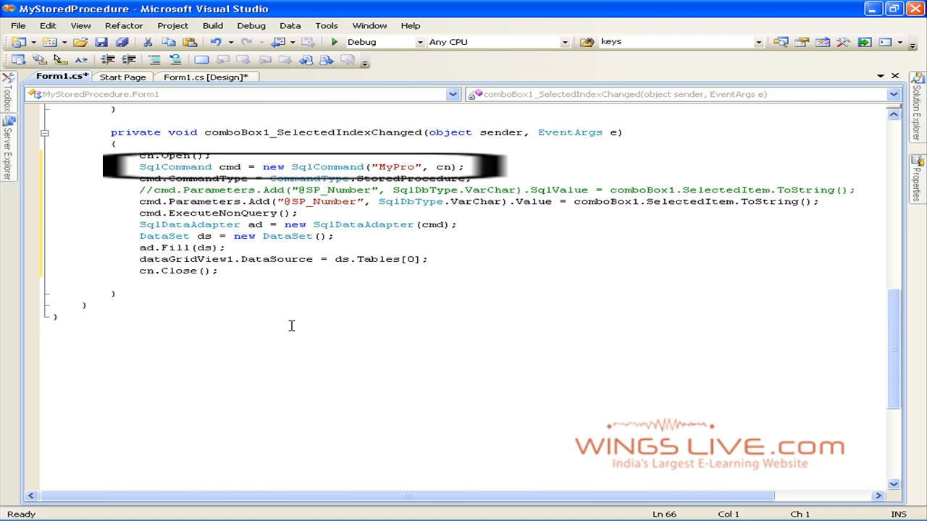
pyautogui.click(291, 326)
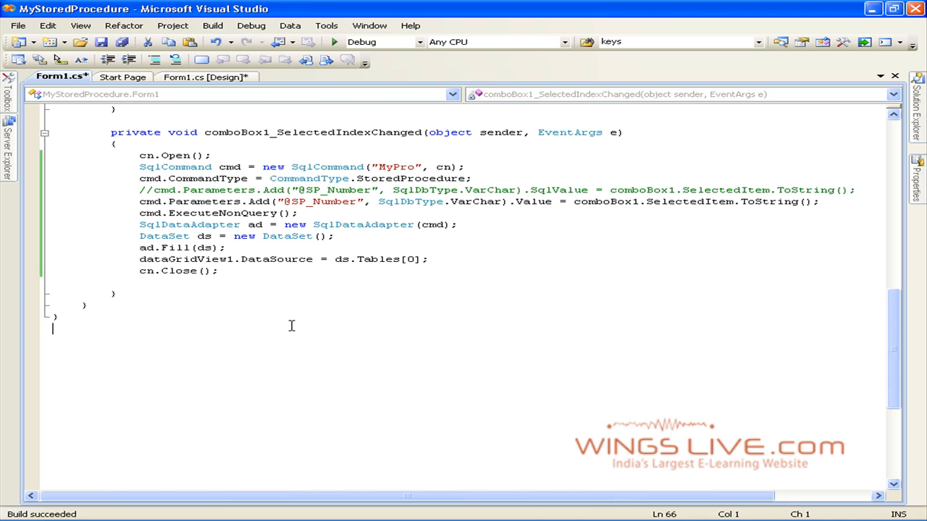
# - Run the form and select A2, filling the grid with Mouse priced 140
pyautogui.click(333, 42)
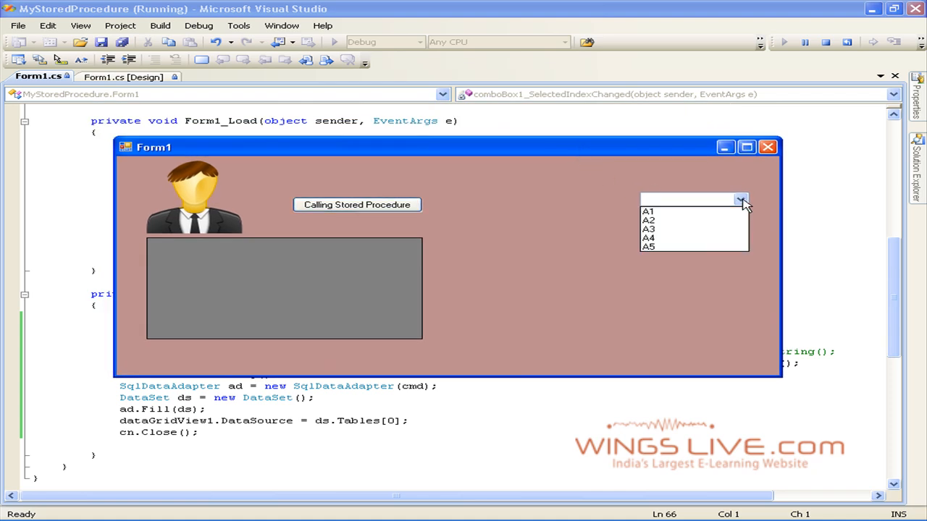
pyautogui.click(648, 221)
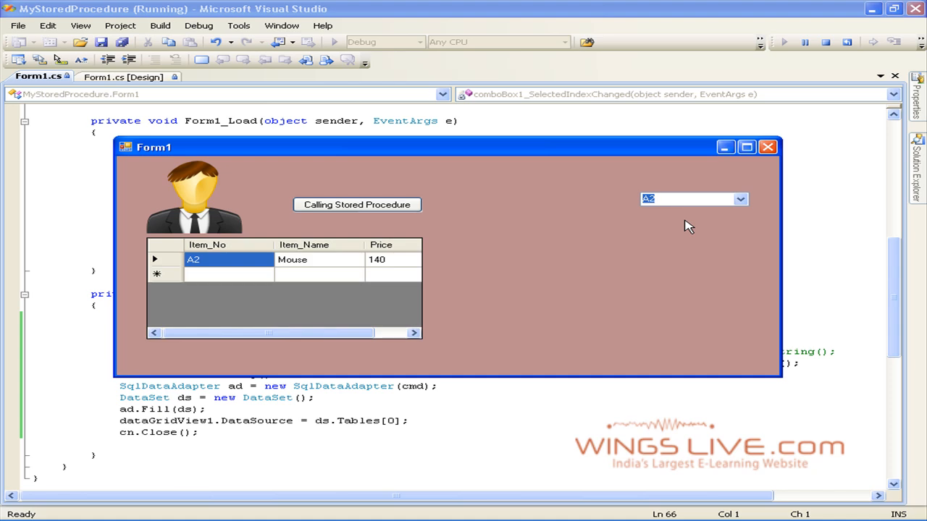
pyautogui.moveTo(303, 334)
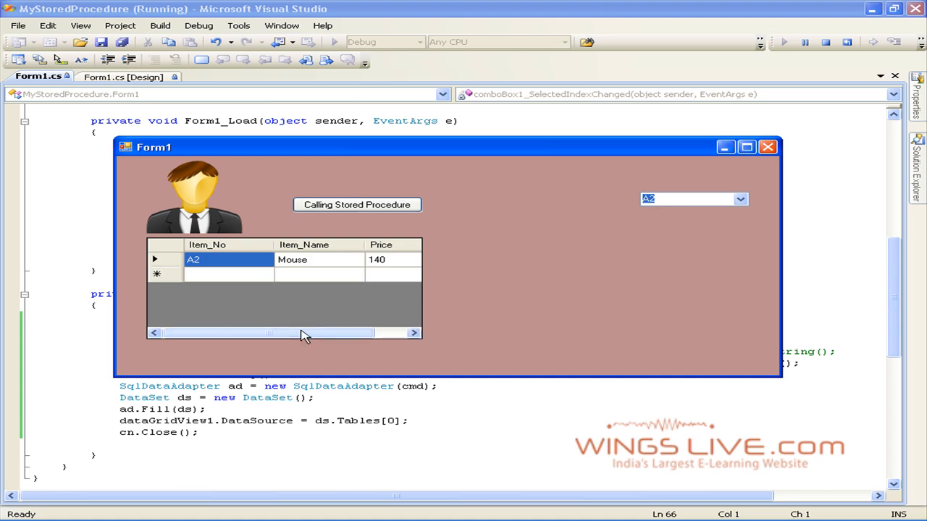
pyautogui.moveTo(260, 335)
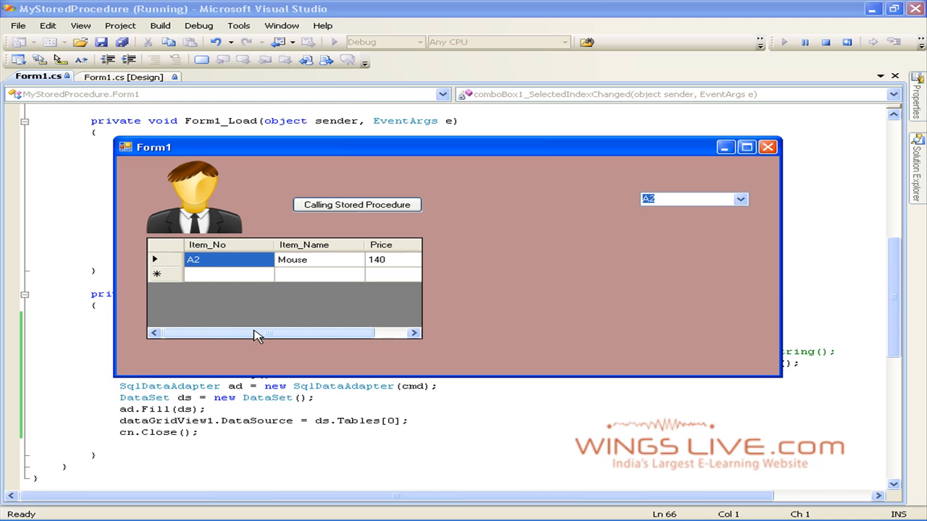